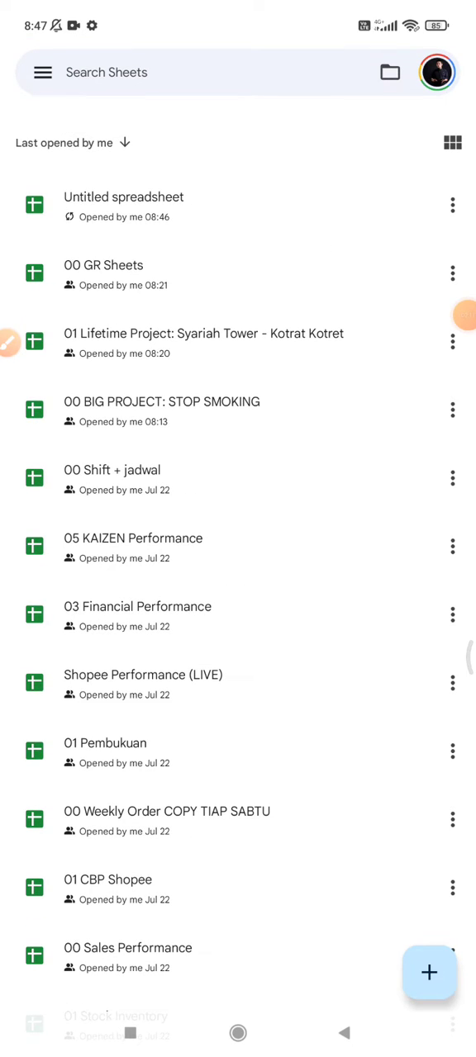
Start a new blank untitled spreadsheet from the + floating button
left_click(429, 971)
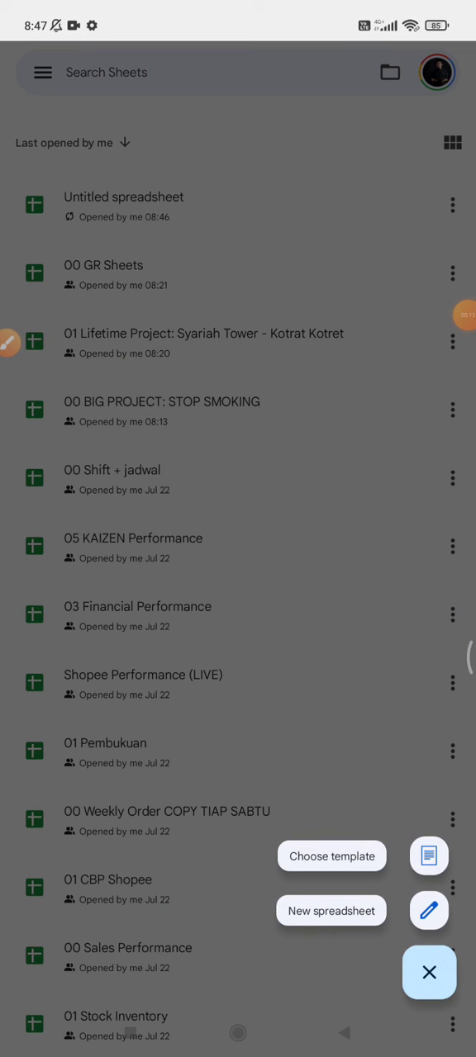
left_click(331, 912)
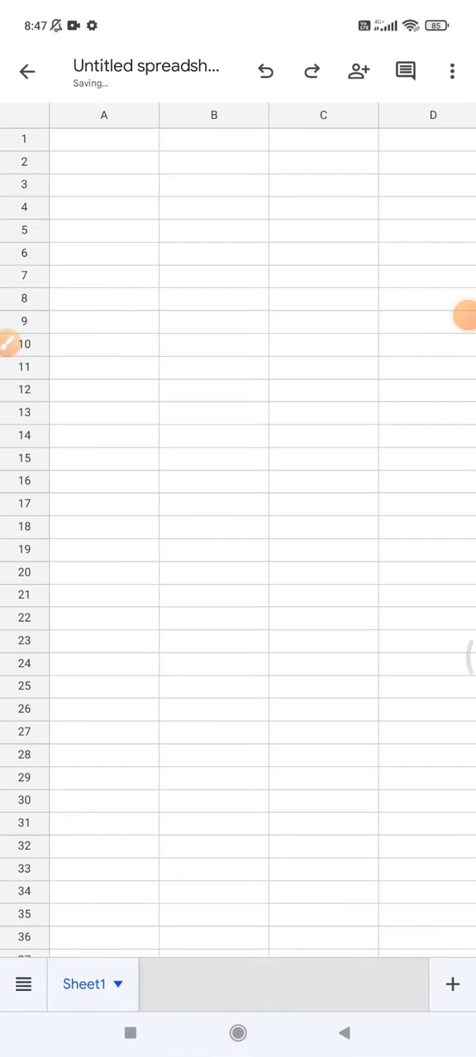
left_click(215, 254)
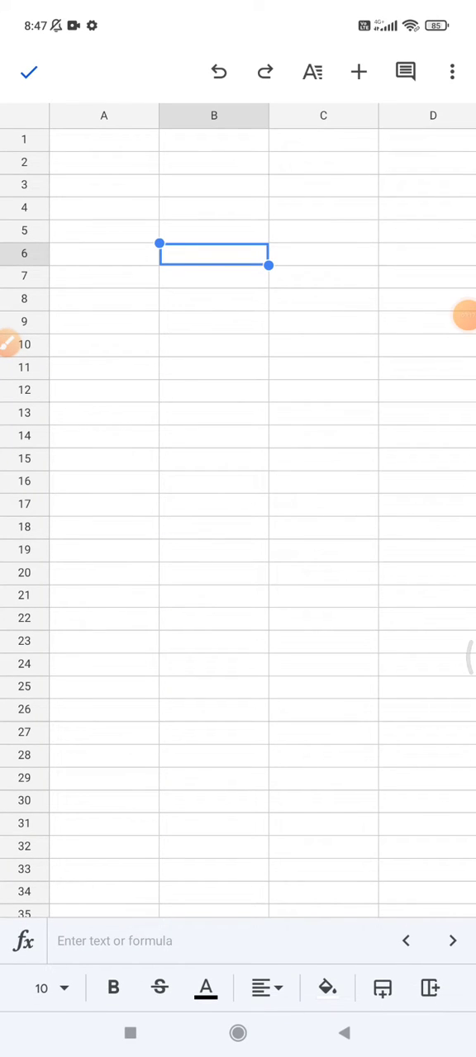
left_click(102, 161)
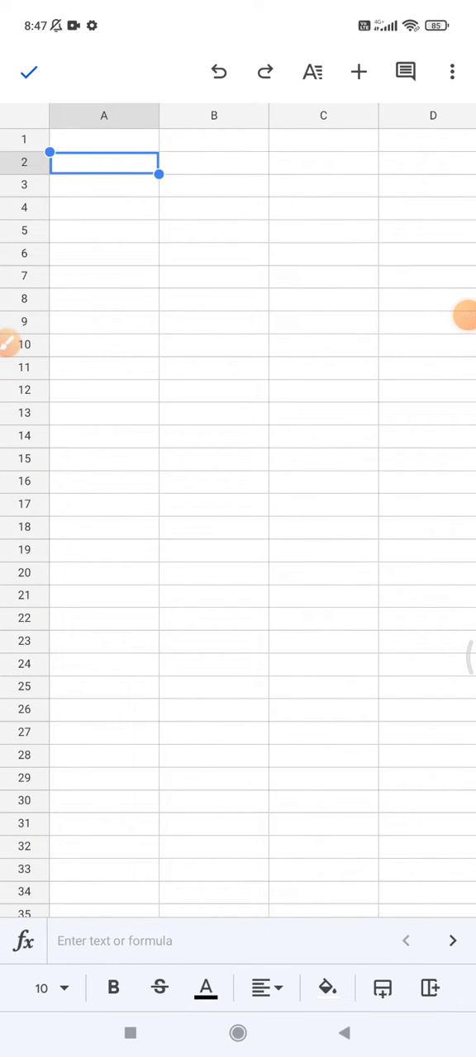
left_click(103, 139)
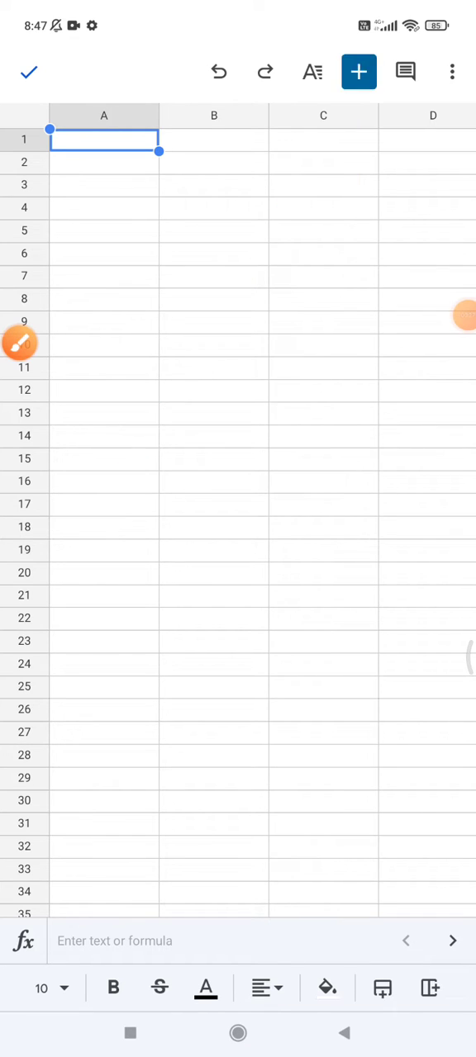
Choose to insert an image over cells, taken from the camera
left_click(359, 71)
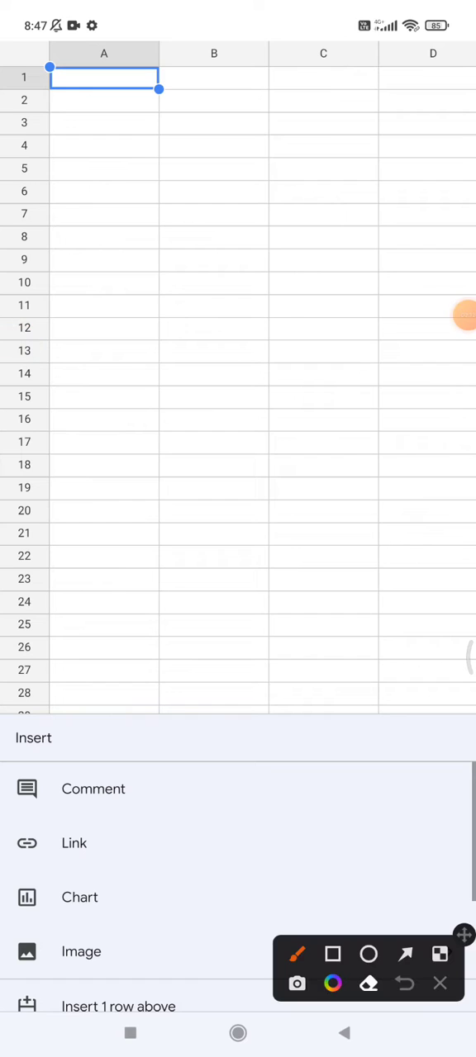
left_click(81, 952)
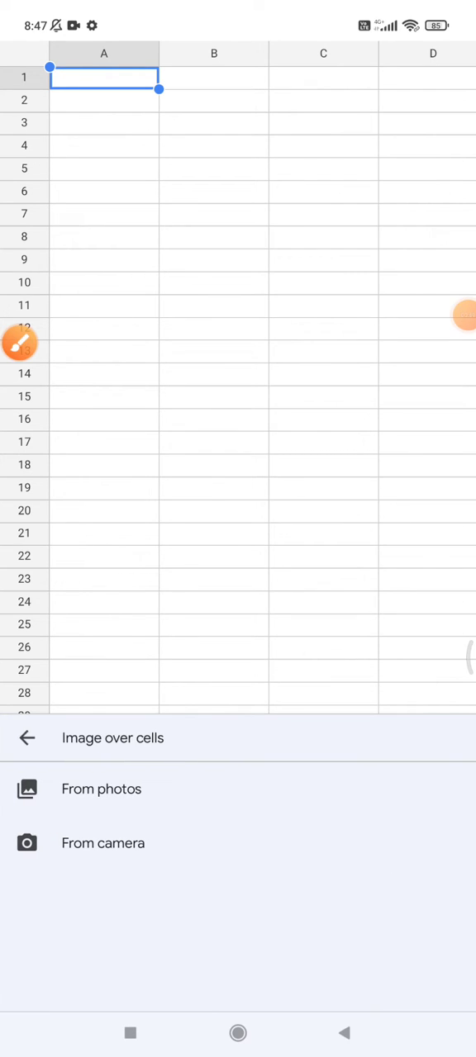
left_click_drag(208, 436, 188, 709)
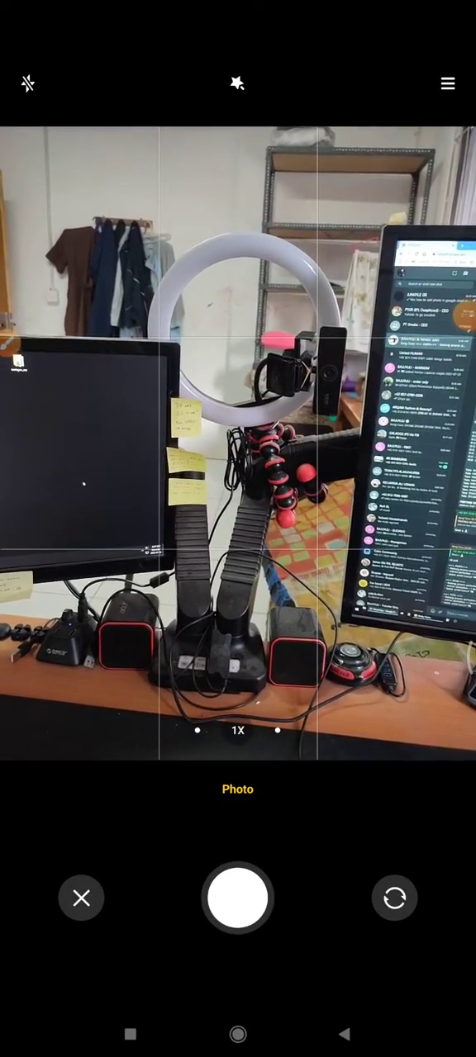
Capture a photo of the desk setup so it lands over the cells
left_click(238, 899)
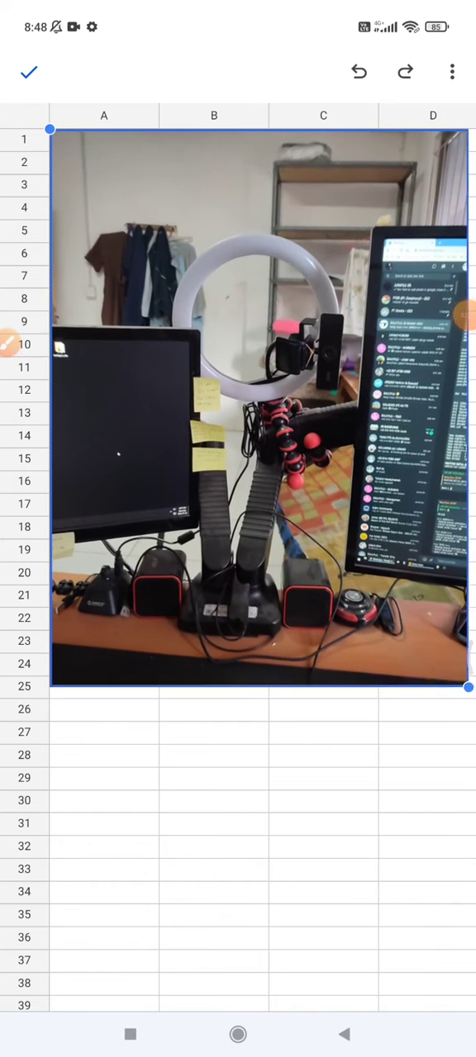
Resize the desk photo by its corner handle to span about columns A–C, rows 1–21
left_click_drag(469, 687, 251, 400)
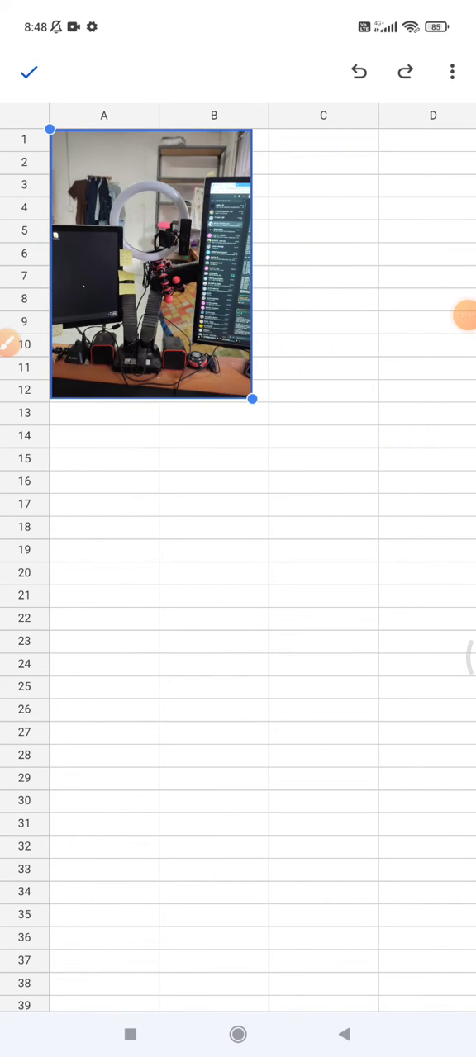
left_click_drag(251, 399, 289, 448)
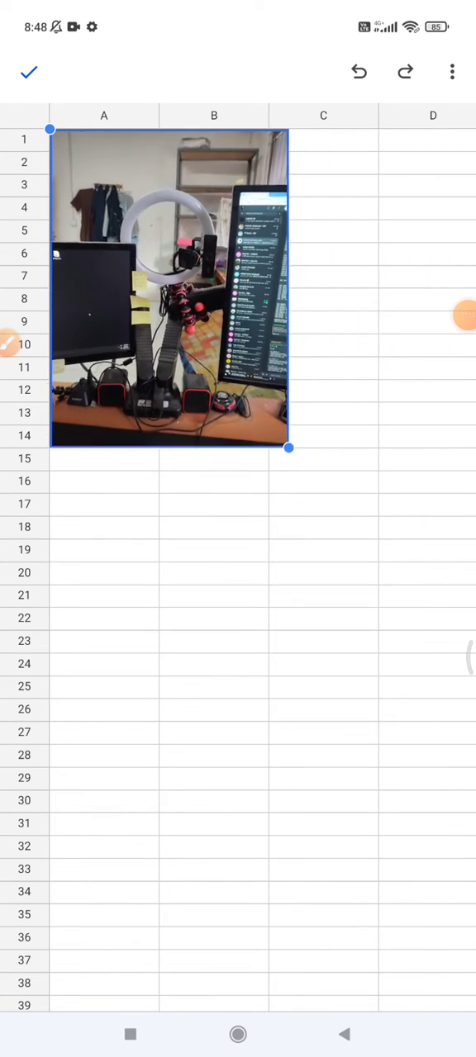
left_click_drag(288, 448, 409, 608)
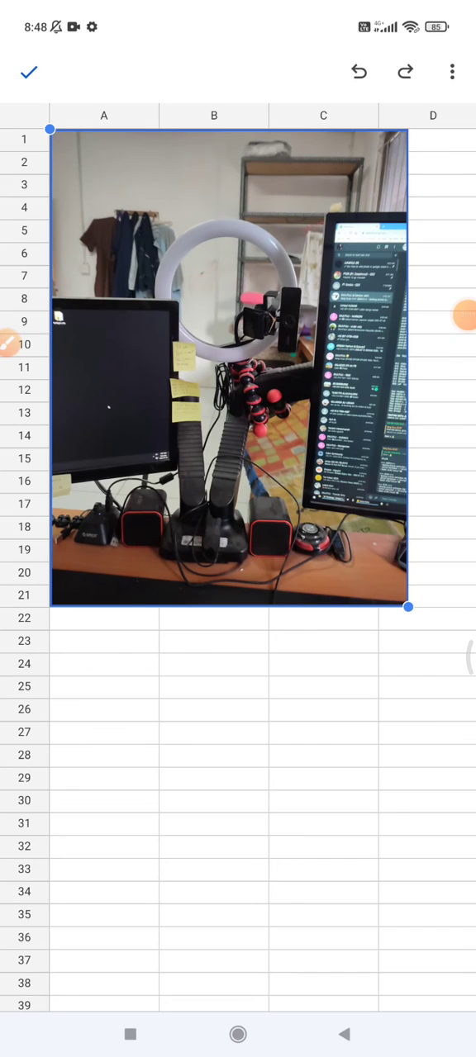